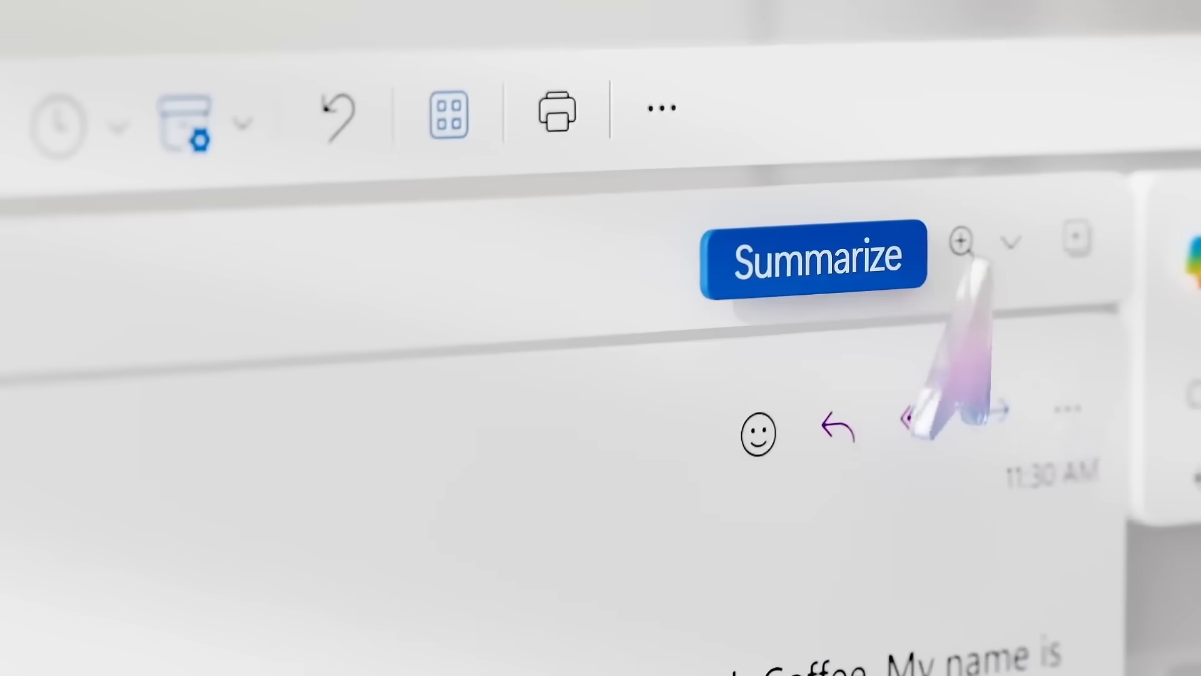
# - Bring up the actions catalog from the Sales Assist Agent setup panel via Add
pyautogui.click(813, 255)
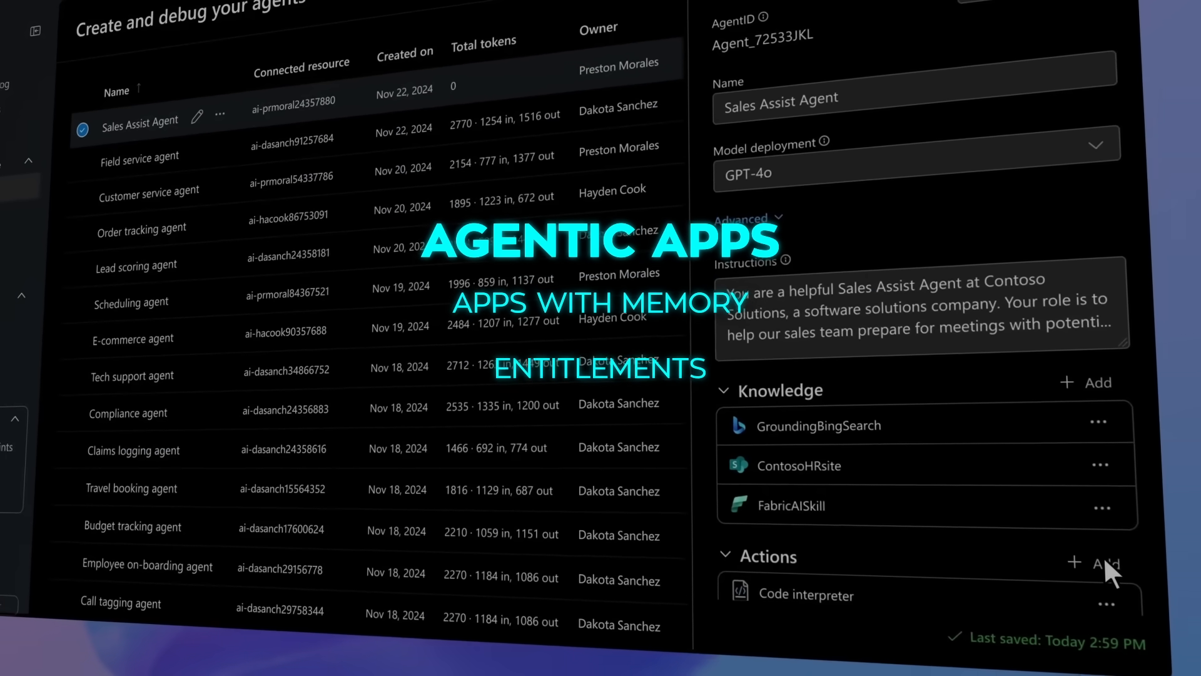
pyautogui.click(1094, 562)
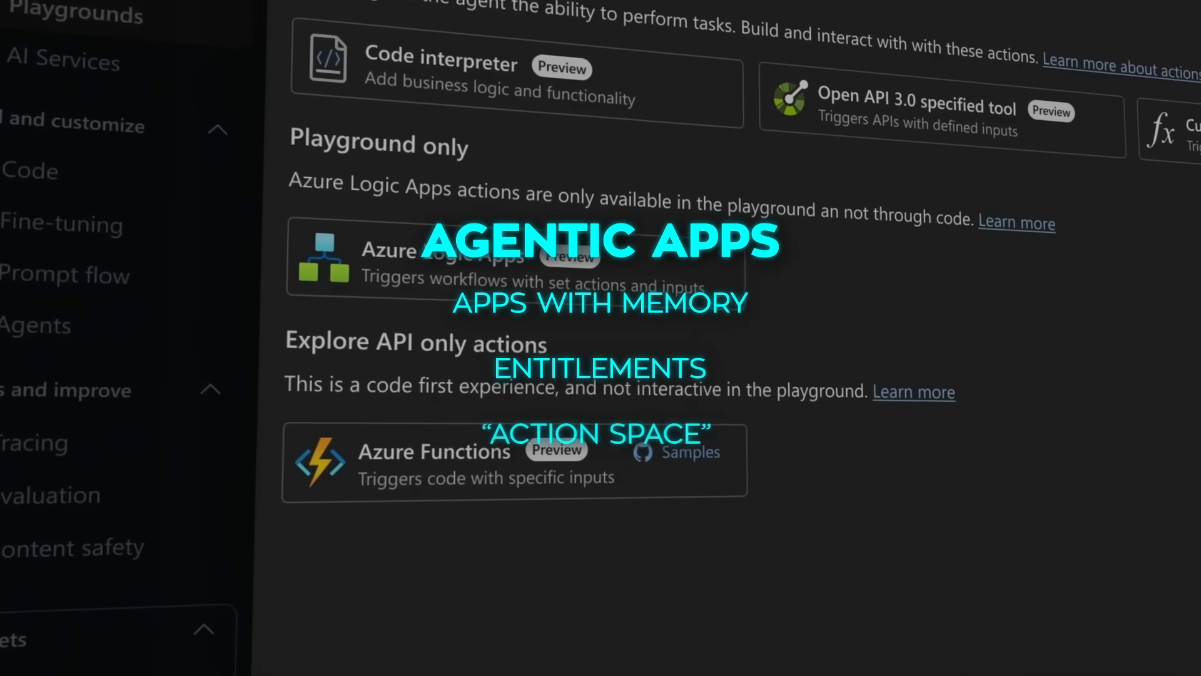